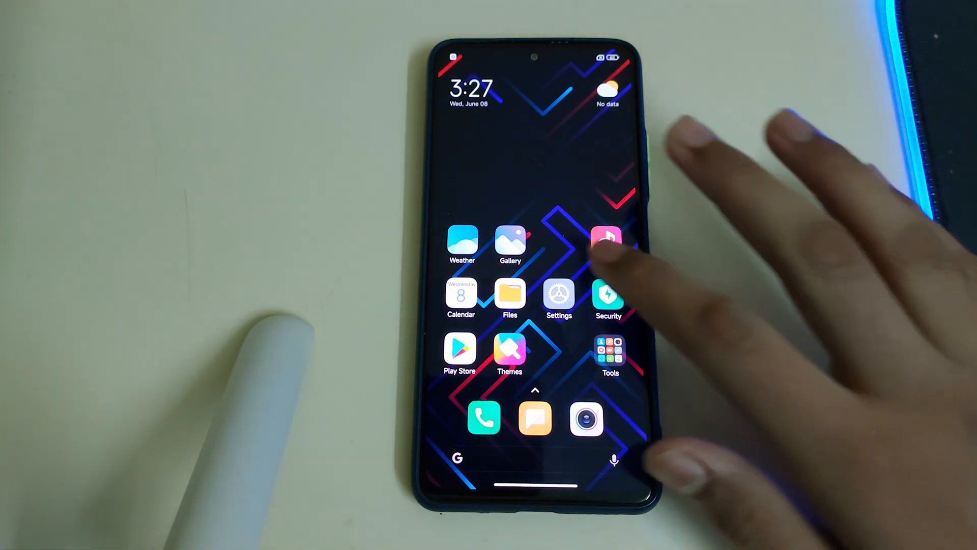
# Step: Launch the phone's Settings app and browse through its options
pyautogui.click(559, 297)
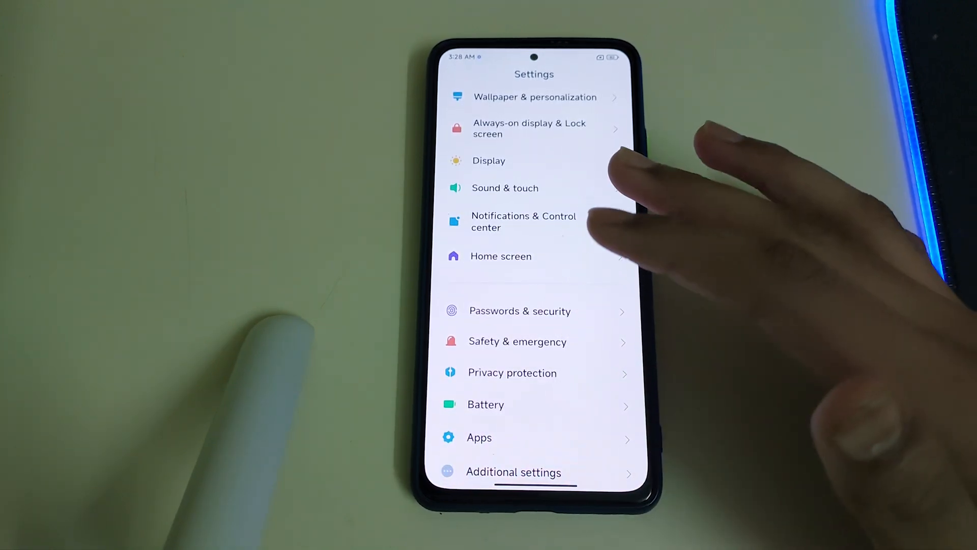
pyautogui.scroll(3)
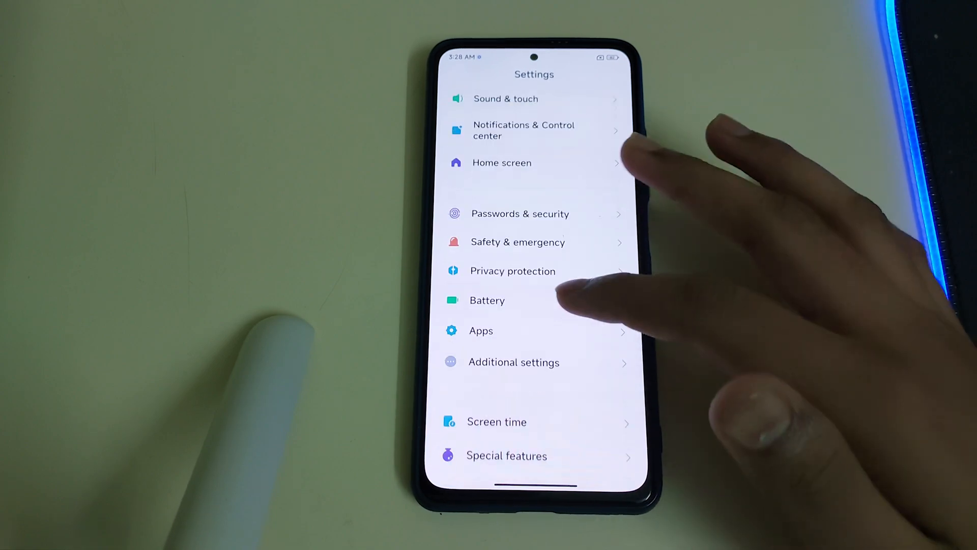
pyautogui.scroll(3)
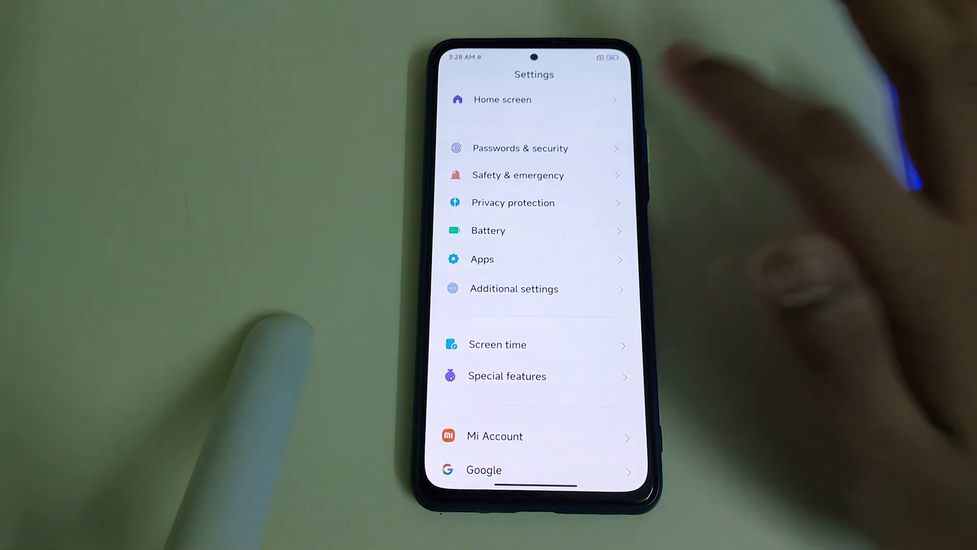
pyautogui.scroll(-3)
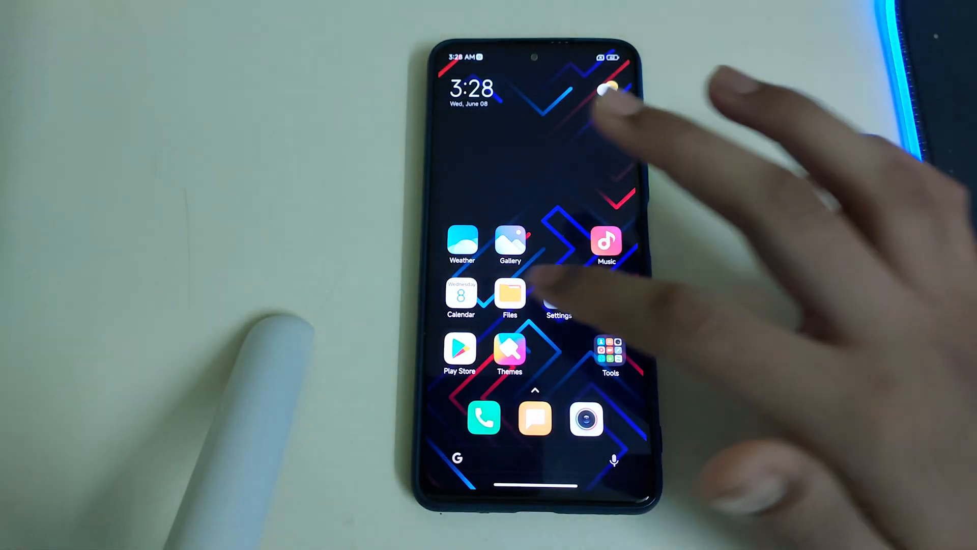
# Step: Launch MIUI File Manager and agree to its welcome permission terms
pyautogui.click(510, 293)
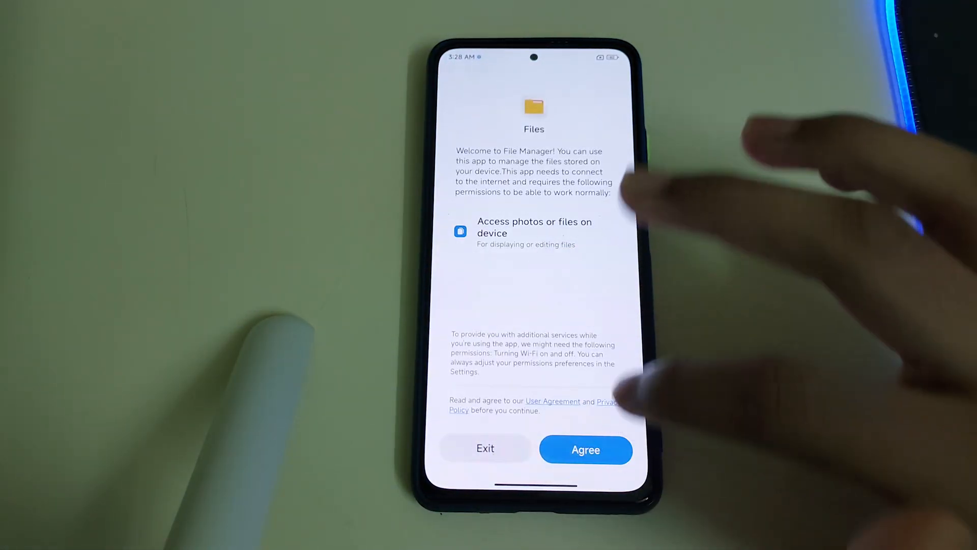
pyautogui.click(585, 449)
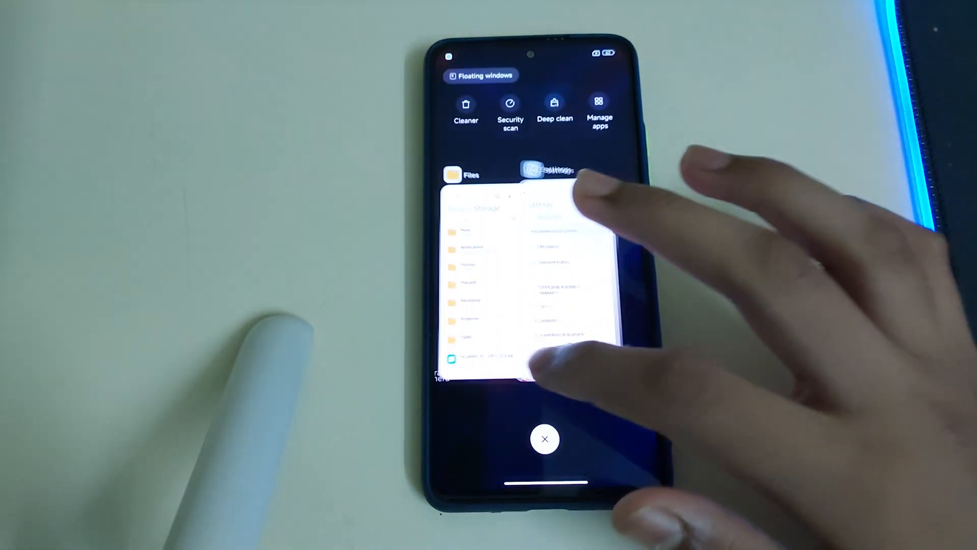
# Step: Flash the fw_alioth firmware zip in TWRP, then reboot the phone into fastboot
pyautogui.click(544, 439)
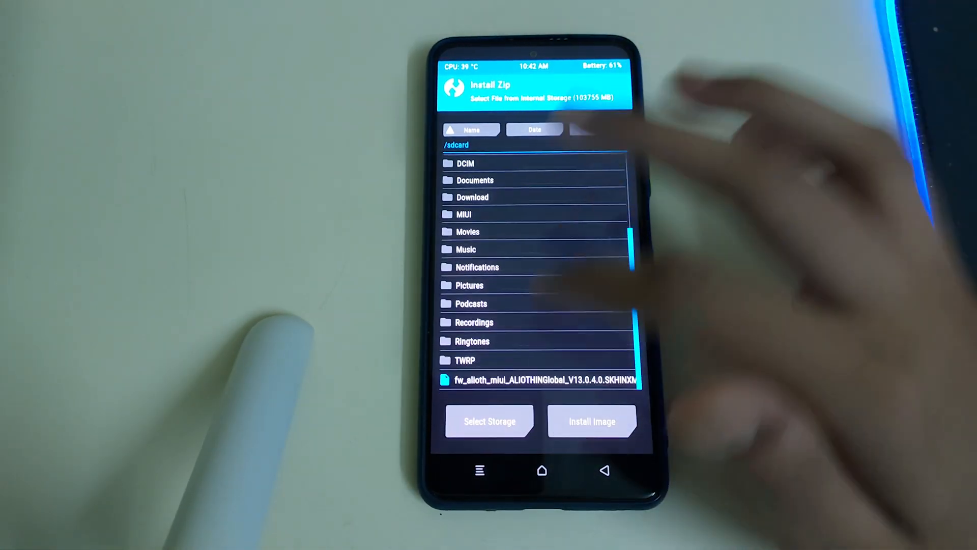
pyautogui.click(540, 380)
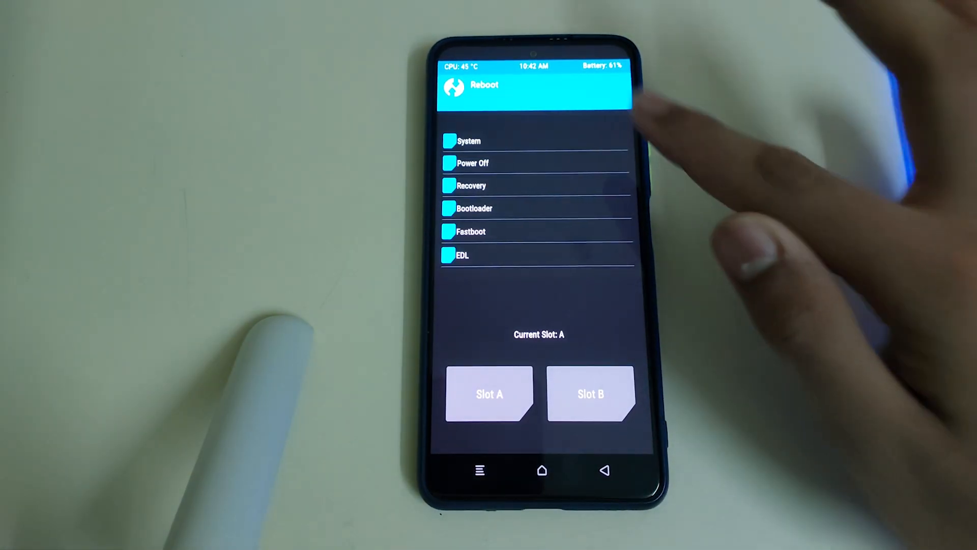
pyautogui.click(472, 231)
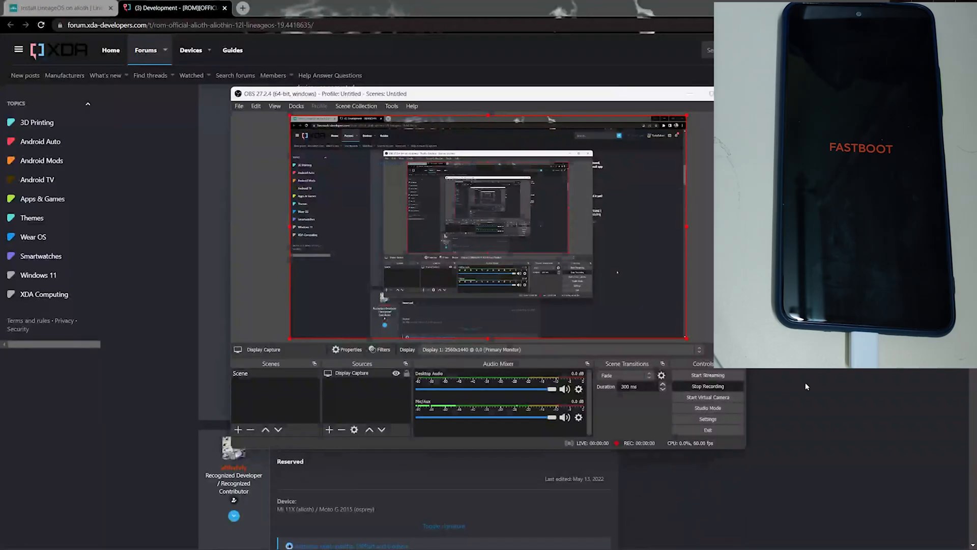
# Step: Return to the XDA LineageOS alioth thread and read its installation notes
pyautogui.click(56, 8)
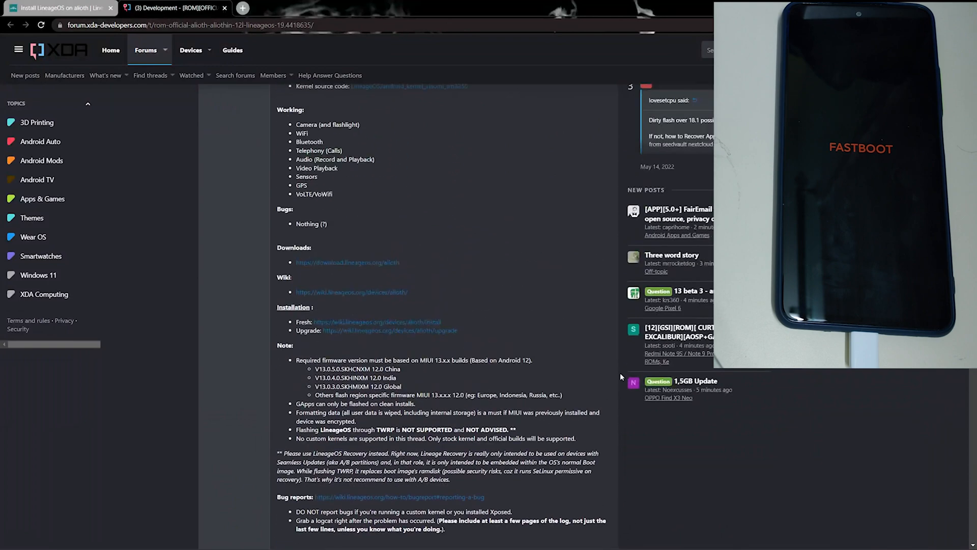
pyautogui.scroll(-3)
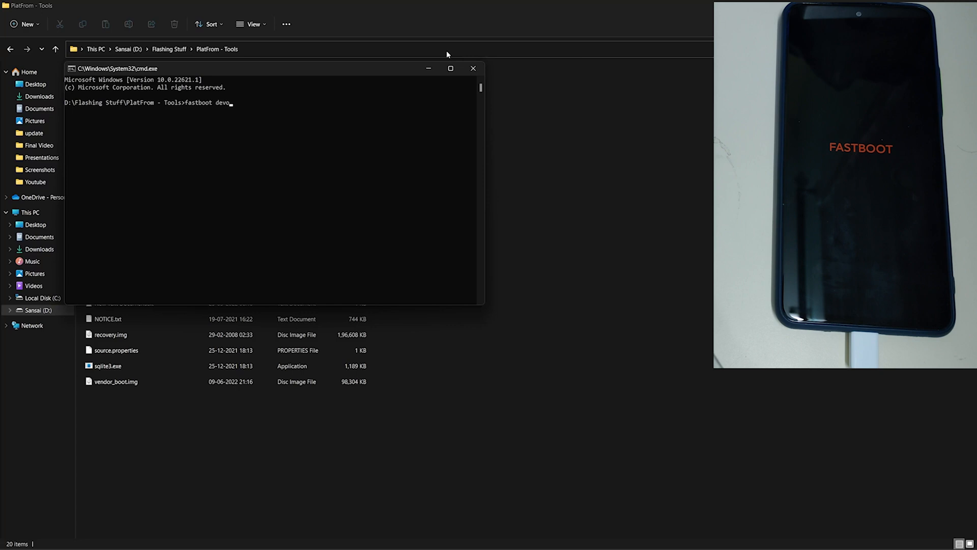
# Step: Run fastboot devices to confirm the phone is detected in fastboot
pyautogui.write('ices')
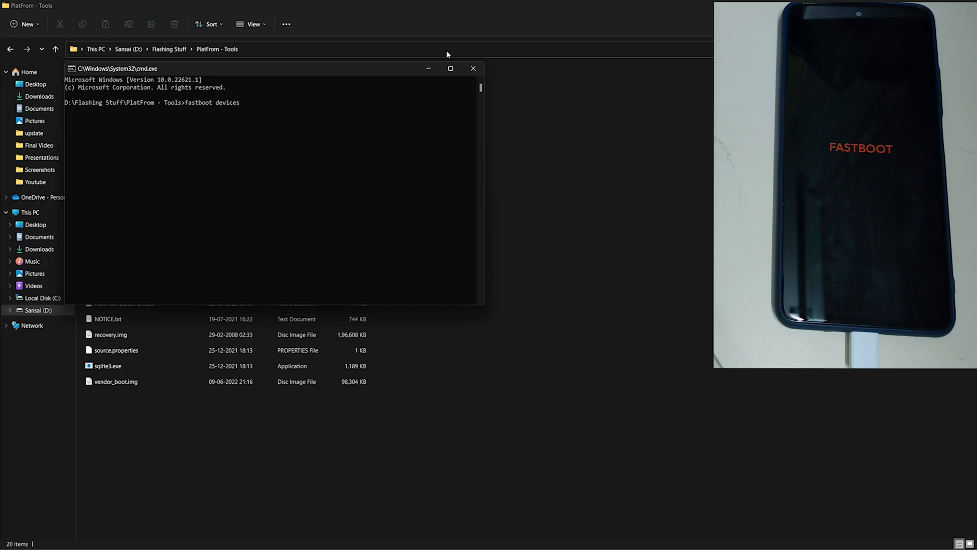
pyautogui.press('Return')
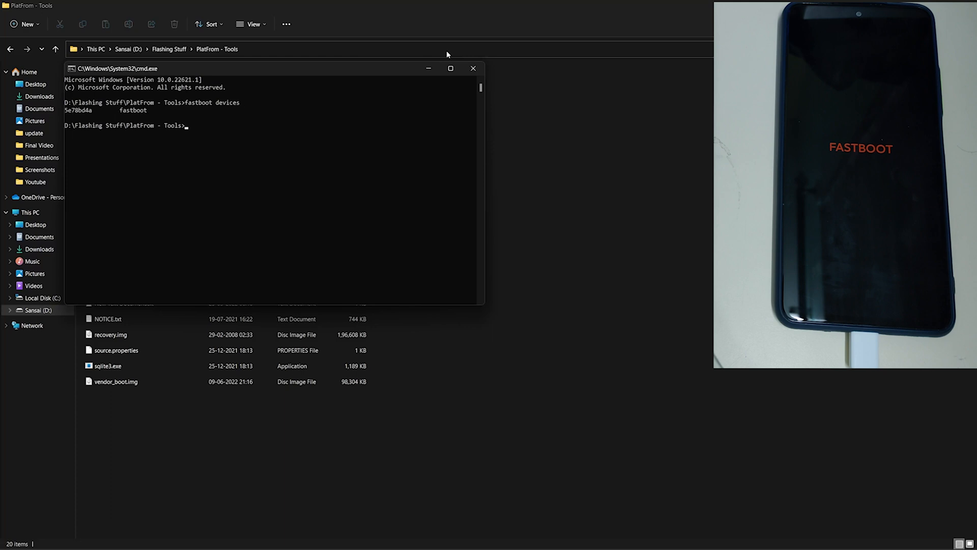
# Step: Flash vendor_boot.img onto the vendor_boot partition with fastboot
pyautogui.write('fastboot flash vendor_boot')
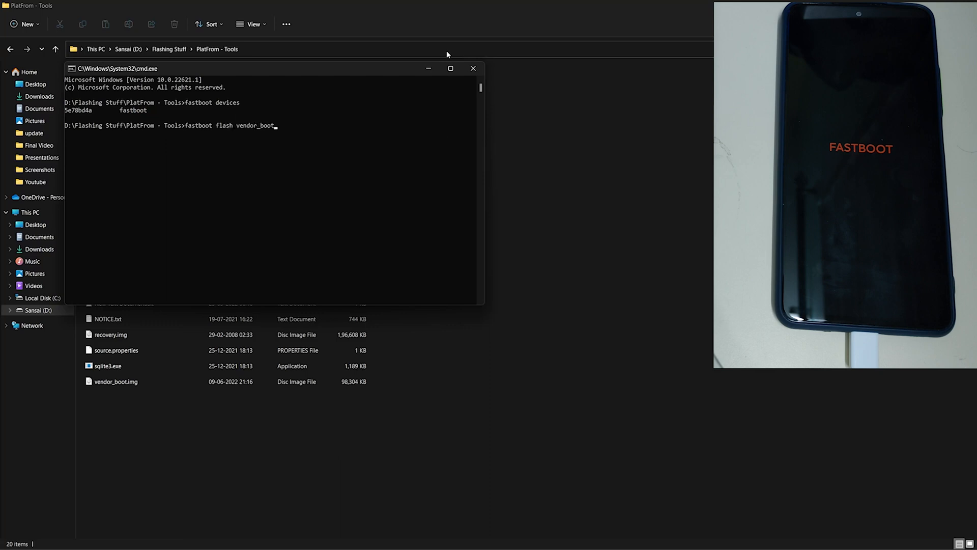
pyautogui.moveTo(272, 152)
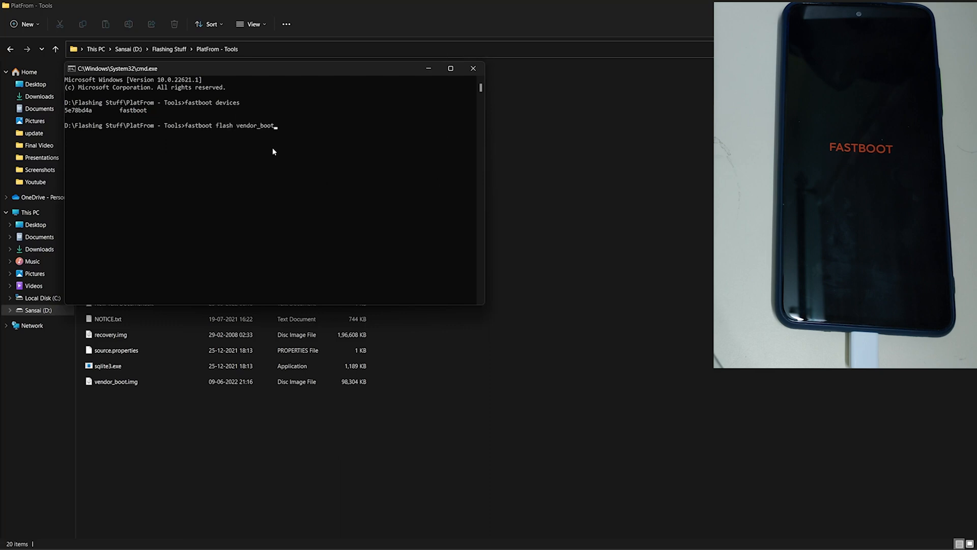
pyautogui.click(473, 68)
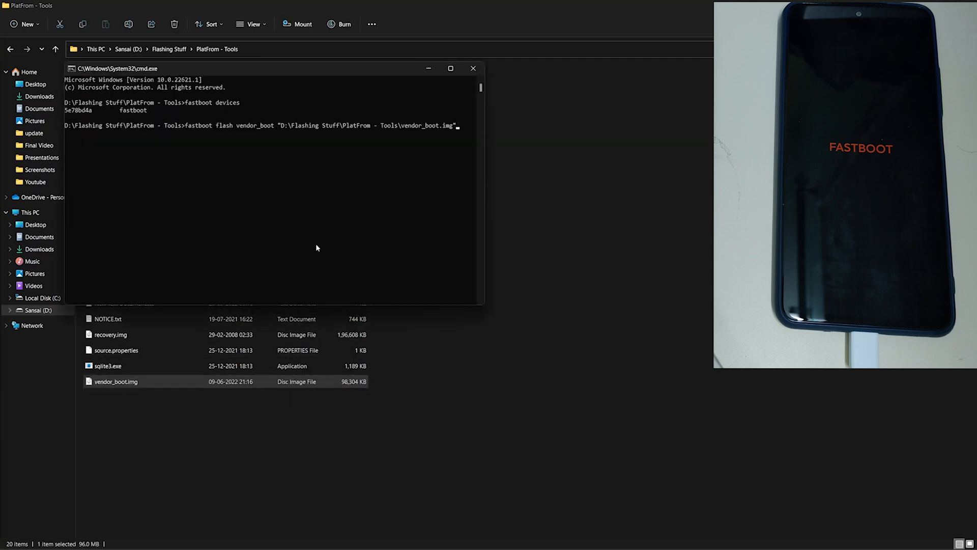
pyautogui.press('Return')
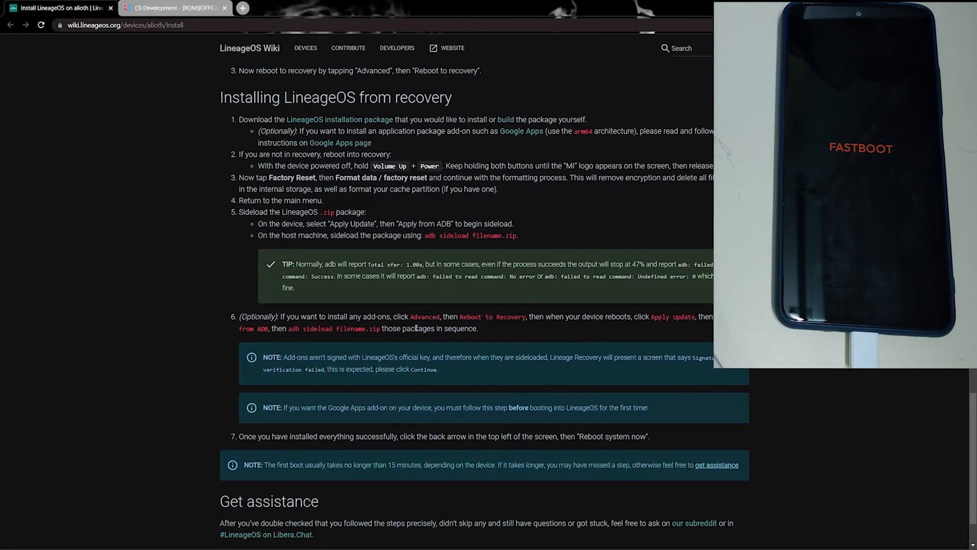
# Step: Scroll the LineageOS wiki to the 'Installing LineageOS from recovery' sideload step
pyautogui.scroll(3)
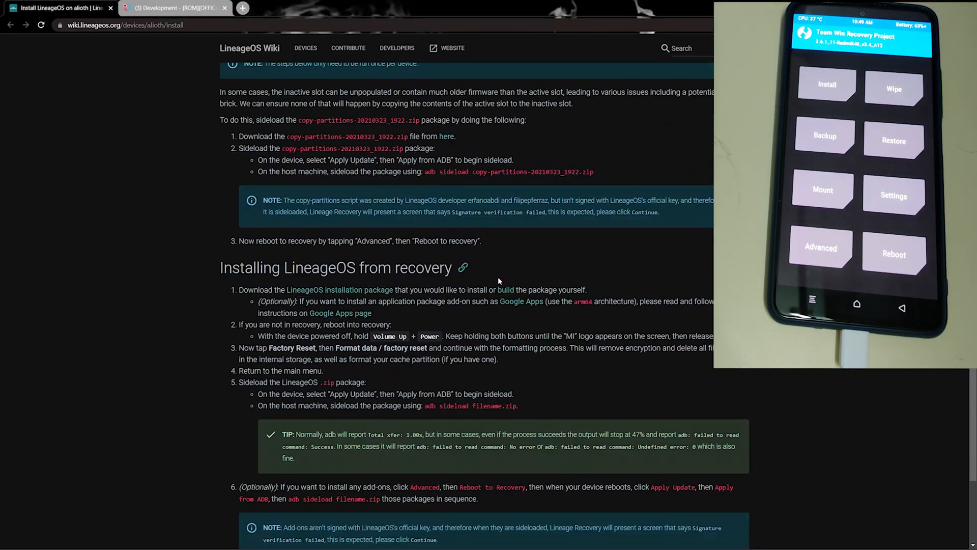
pyautogui.scroll(-3)
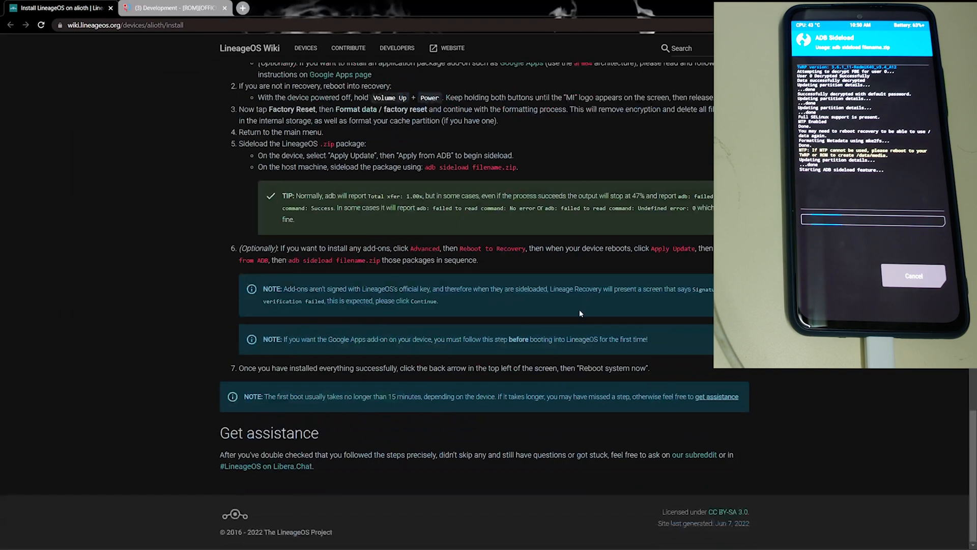
pyautogui.scroll(3)
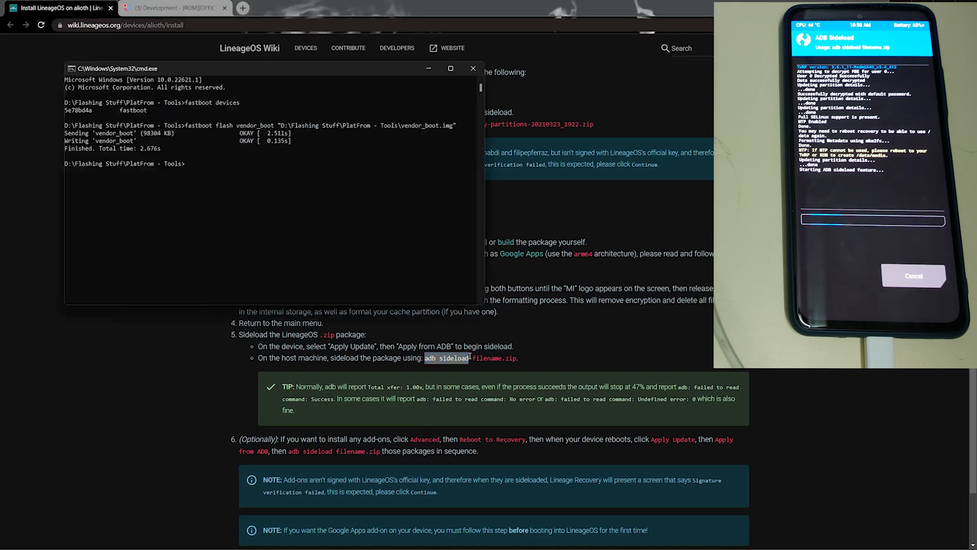
# Step: Run adb sideload with the LineageOS 19.1 zip until the phone reports Sideload Complete
pyautogui.press('Return')
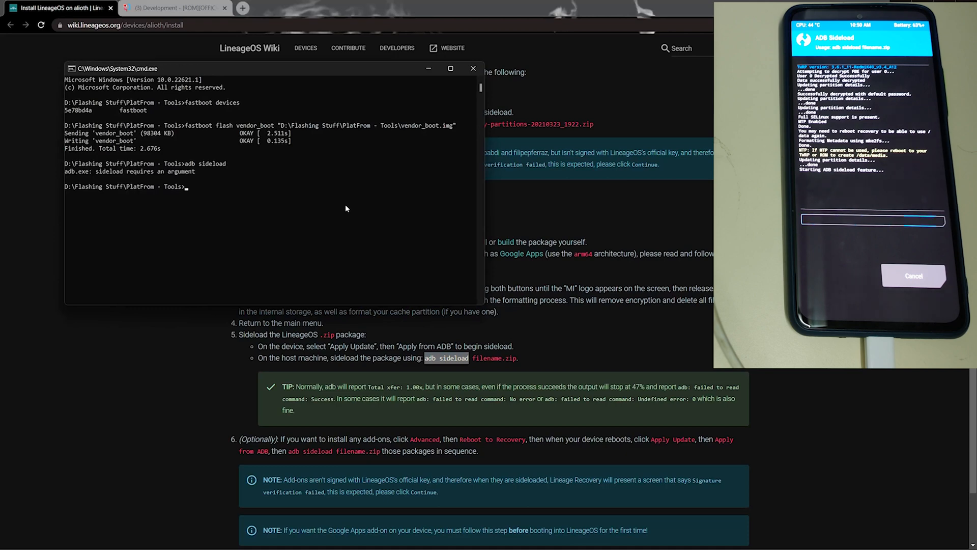
pyautogui.write('adb sideload')
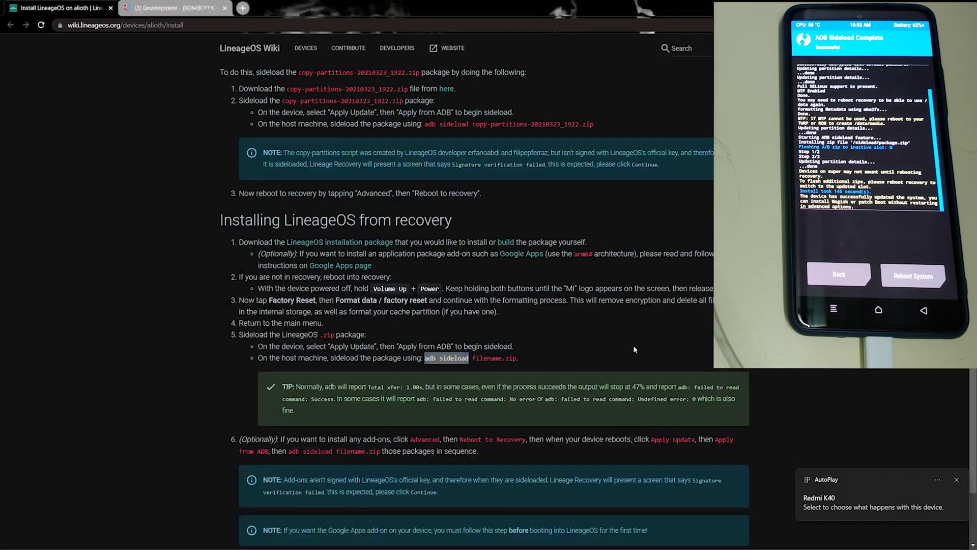
pyautogui.scroll(-3)
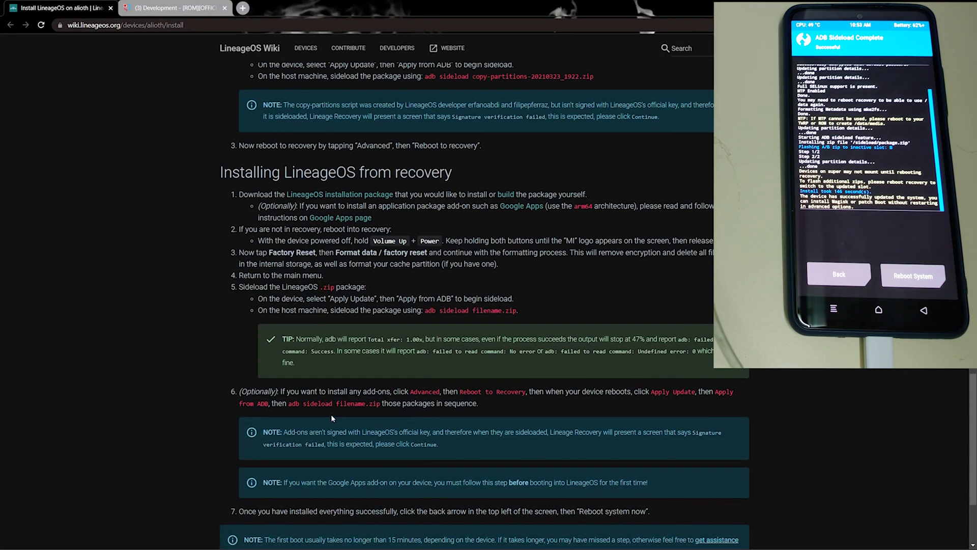
pyautogui.moveTo(353, 335)
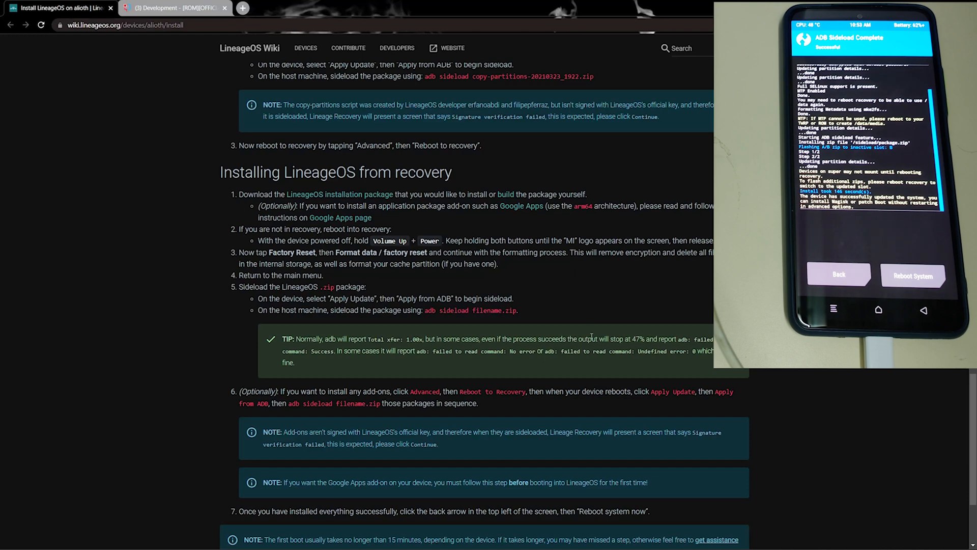
pyautogui.moveTo(621, 331)
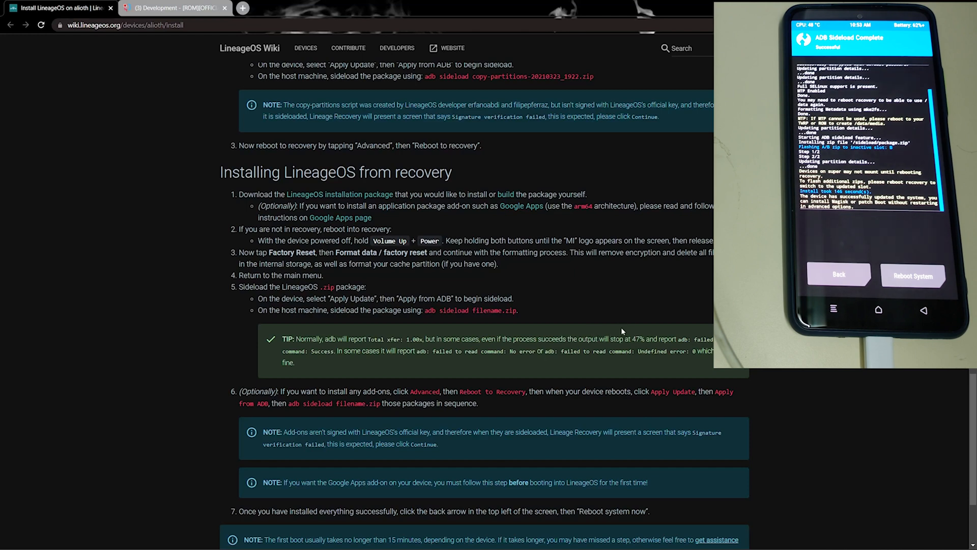